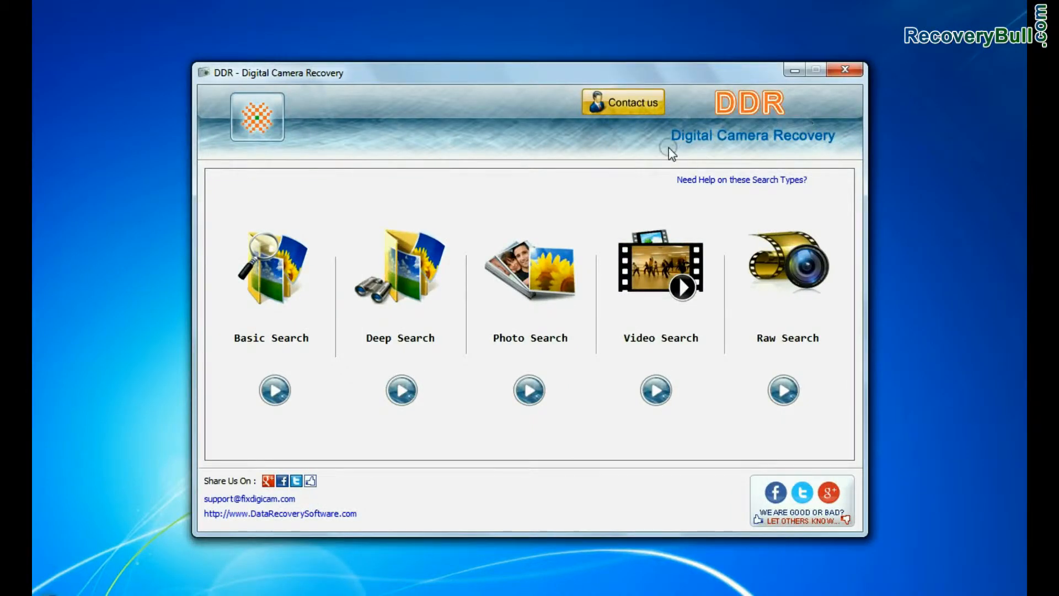
mouse_move(562, 253)
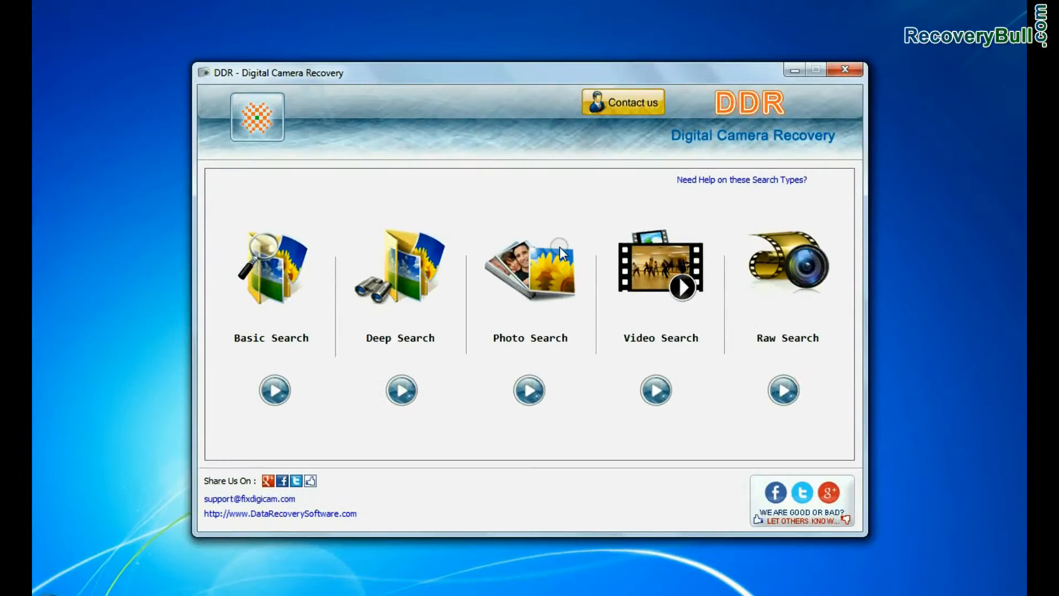
mouse_move(307, 350)
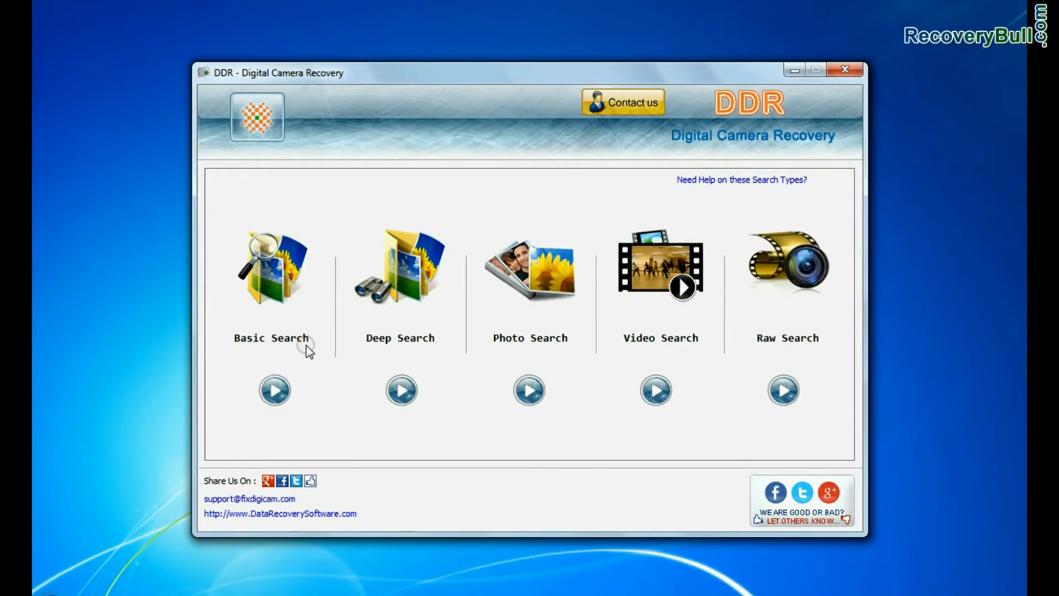
mouse_move(561, 352)
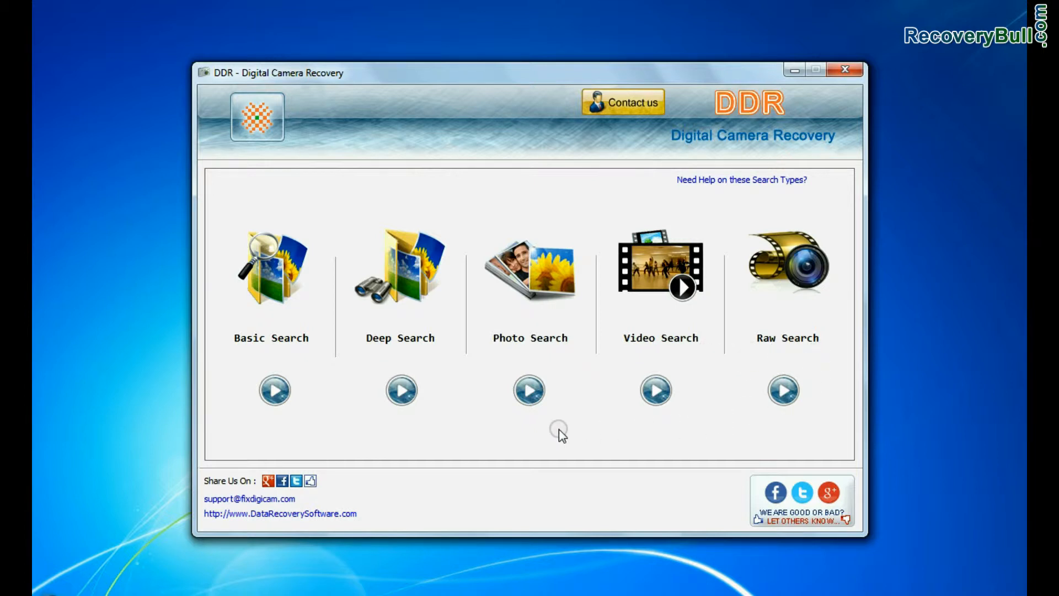
mouse_move(273, 373)
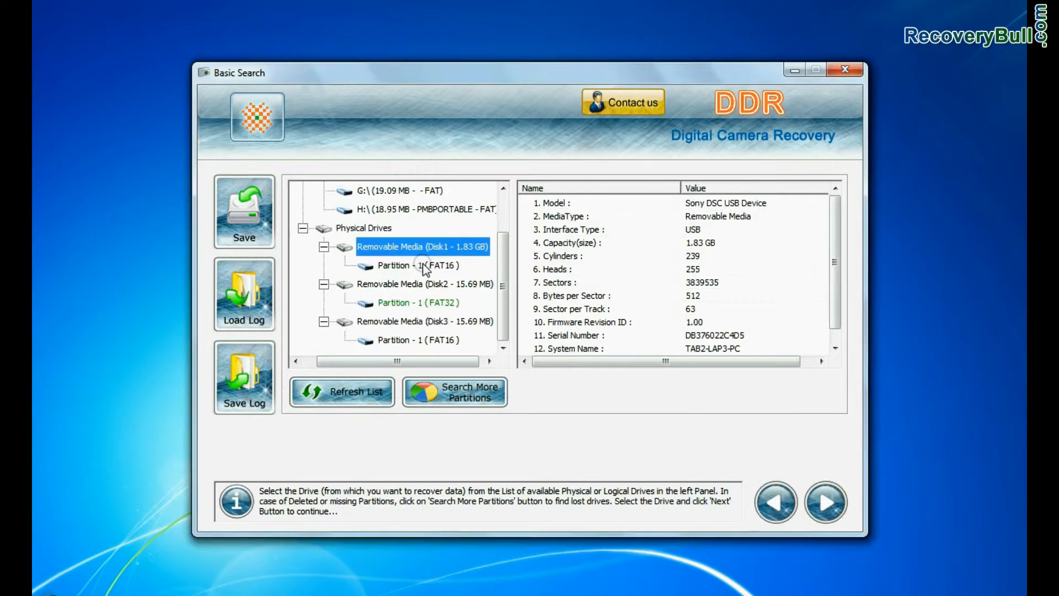
Run the basic scan listing 70 recovered DCIM\100MSDCF images, then return to search types.
click(824, 502)
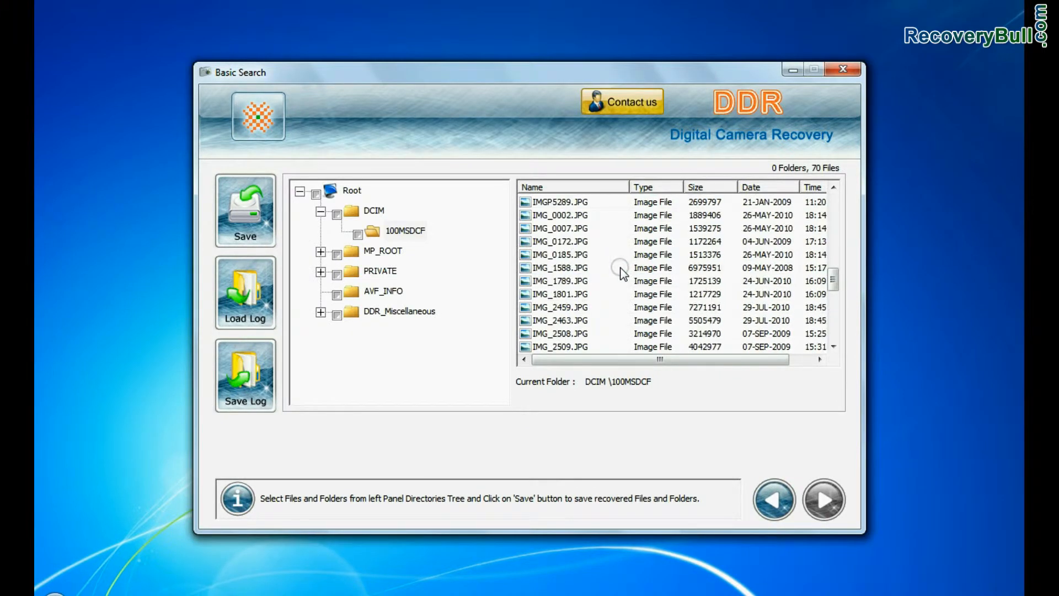
click(442, 352)
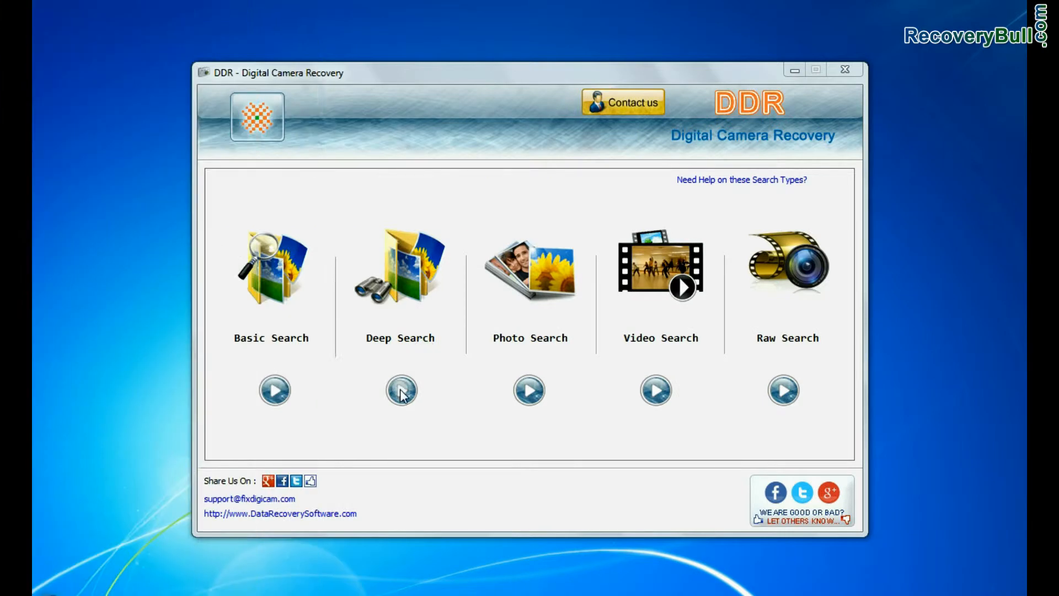
click(400, 390)
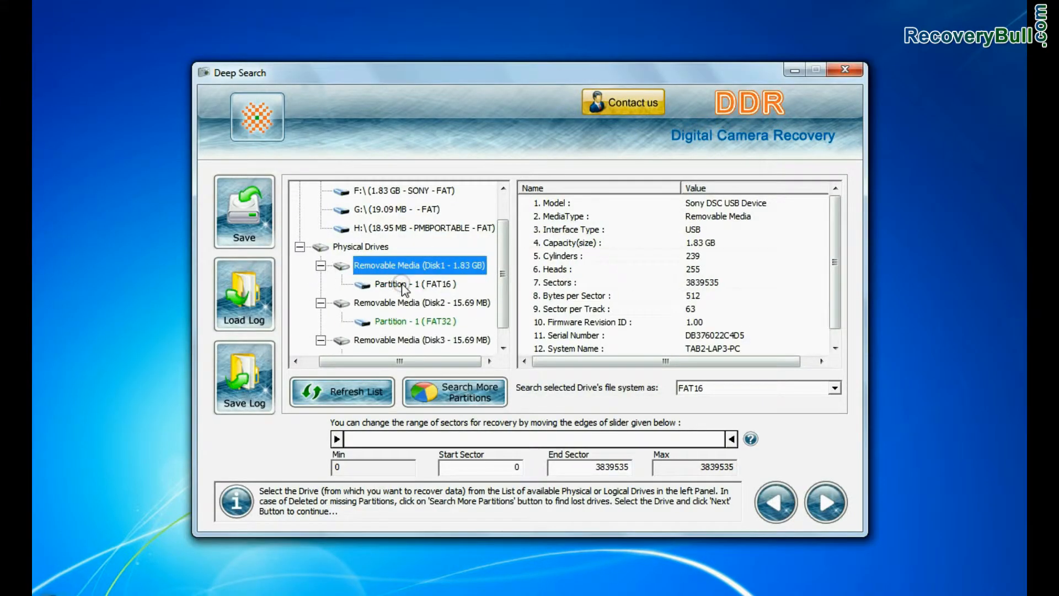
click(824, 501)
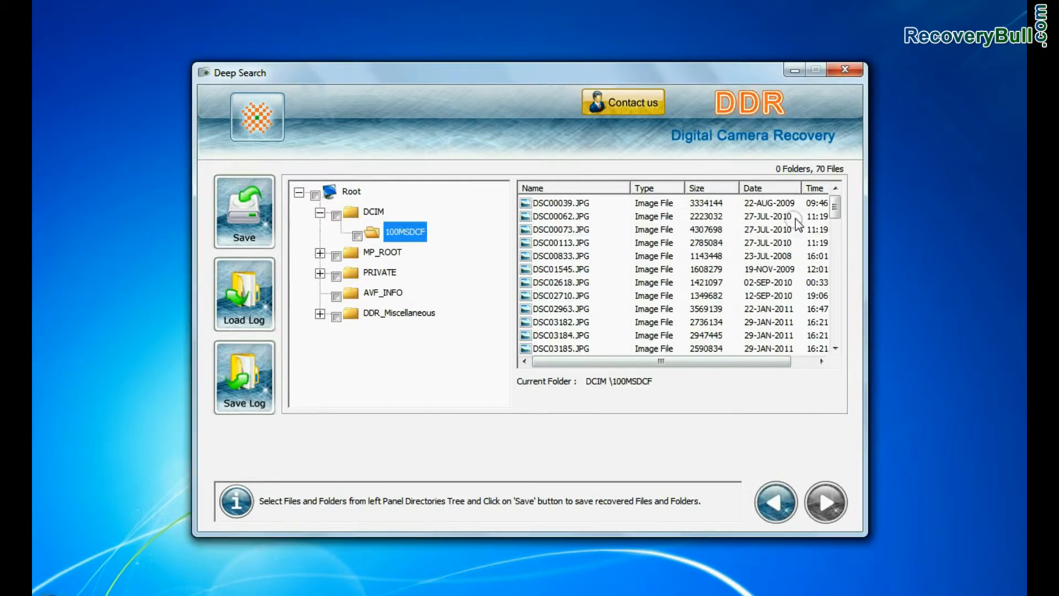
click(442, 373)
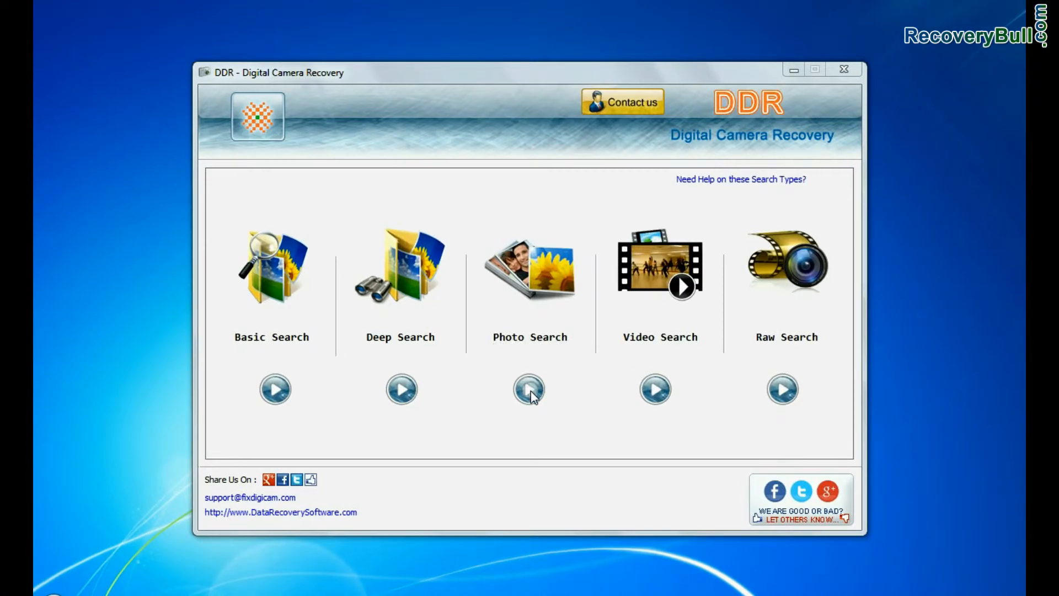
click(528, 389)
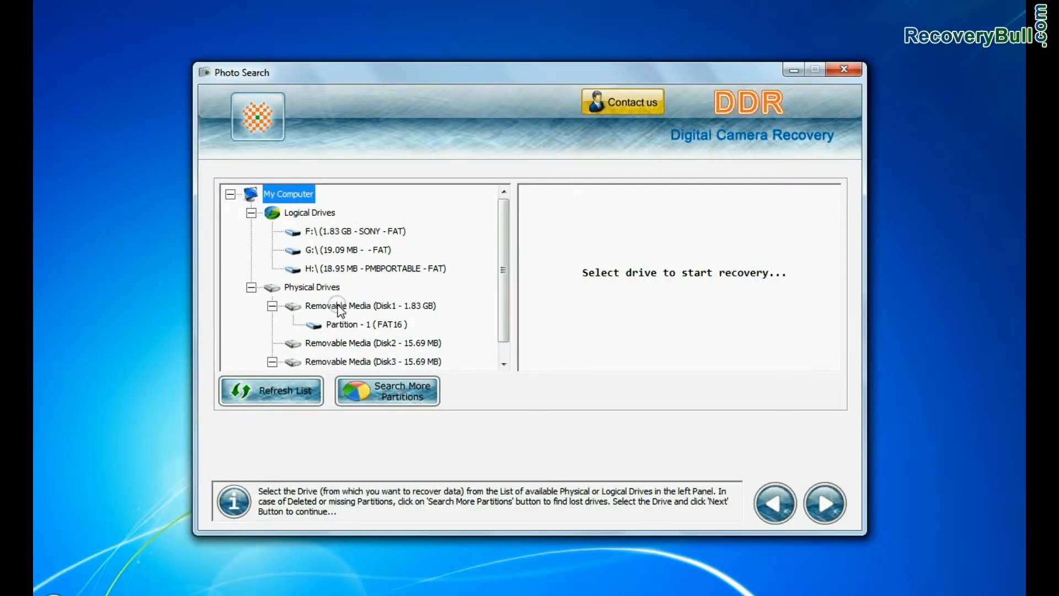
click(366, 325)
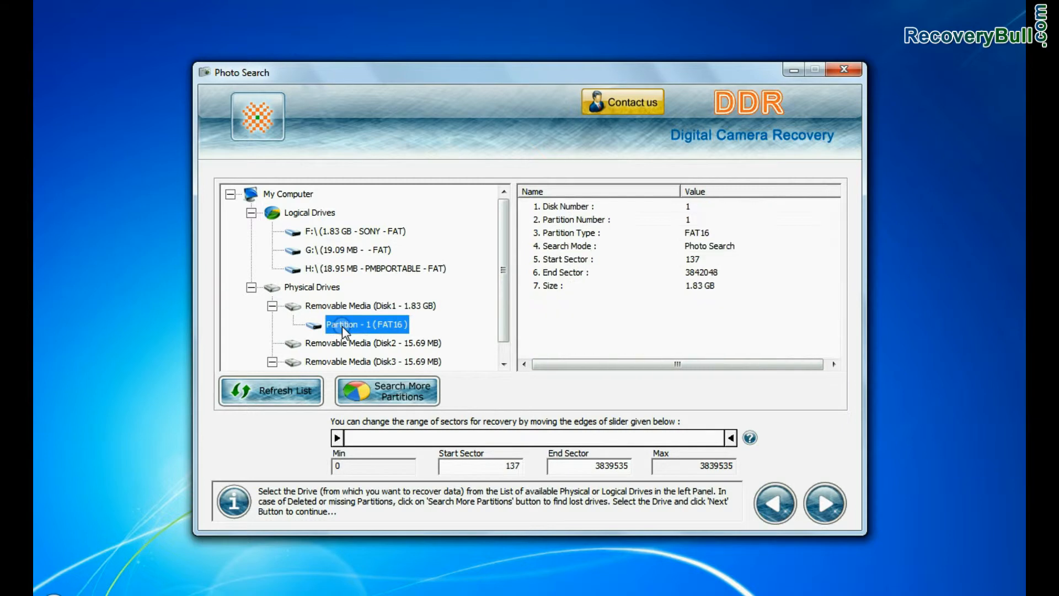
click(824, 504)
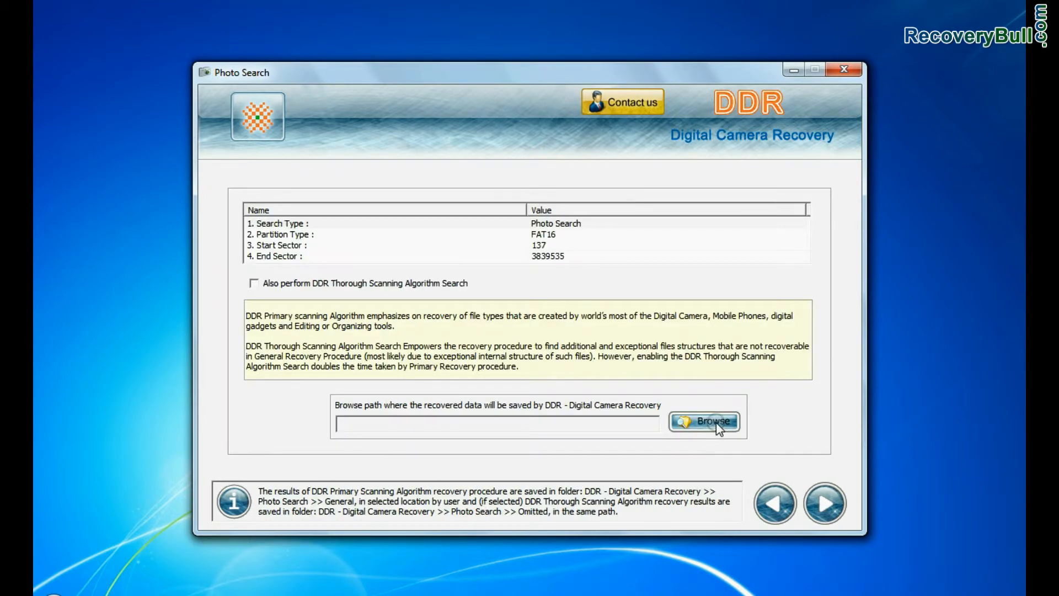
click(704, 421)
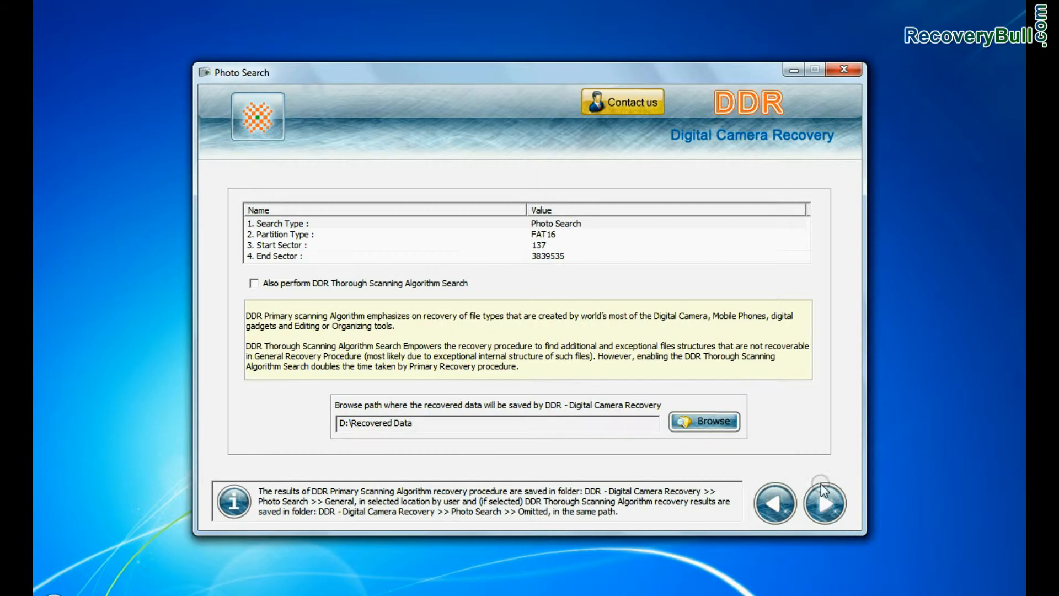
click(824, 504)
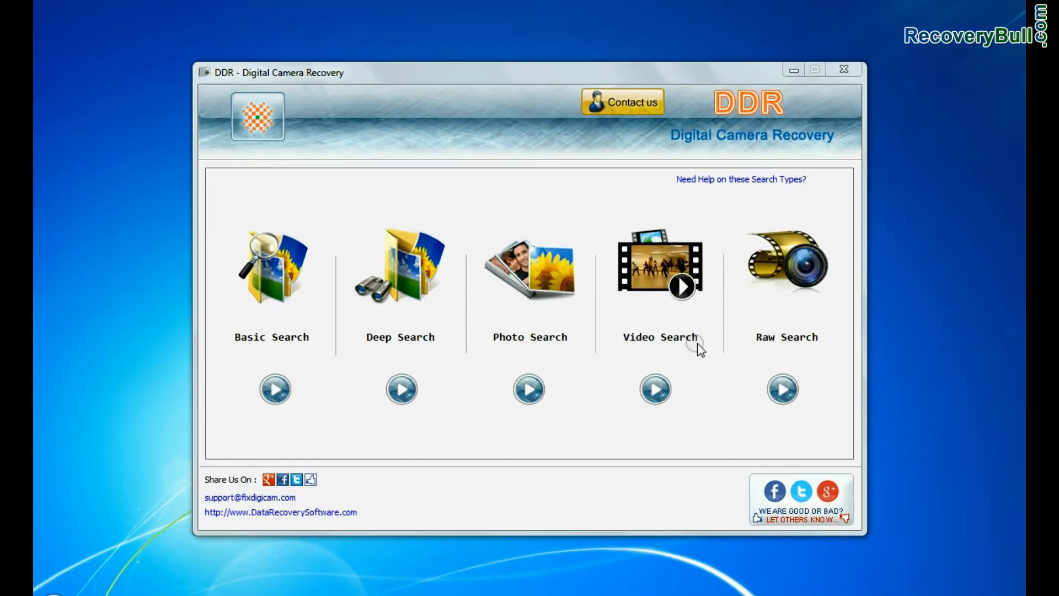
mouse_move(620, 352)
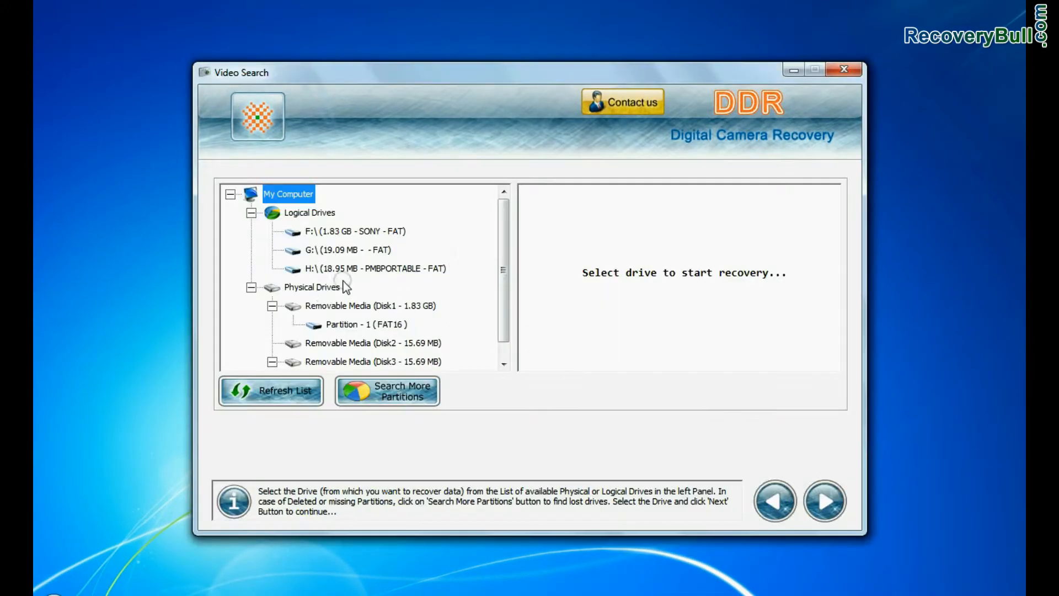
Pick Partition - 1 (FAT16) under Disk1 for the video search and continue to file types.
click(367, 324)
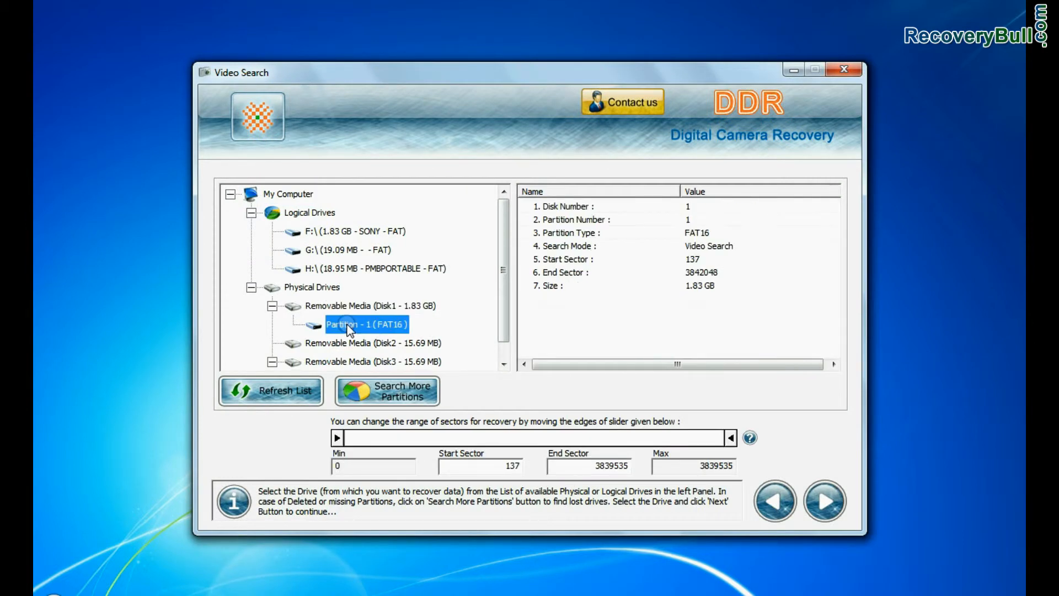
click(824, 500)
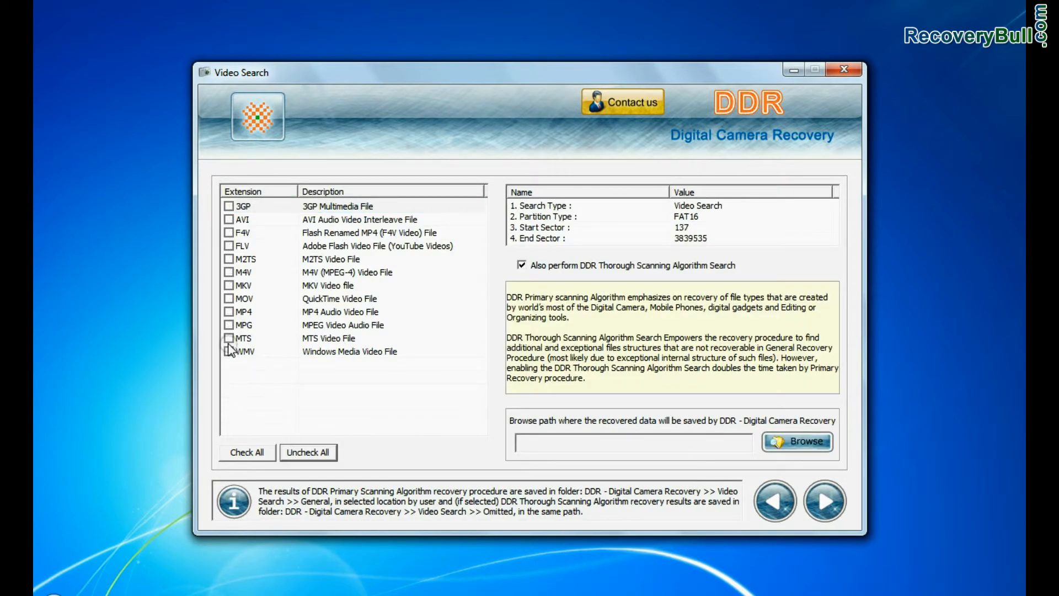
Recover only MTS videos into D:\Recovered Data, then open the folder with the 26 files.
click(229, 337)
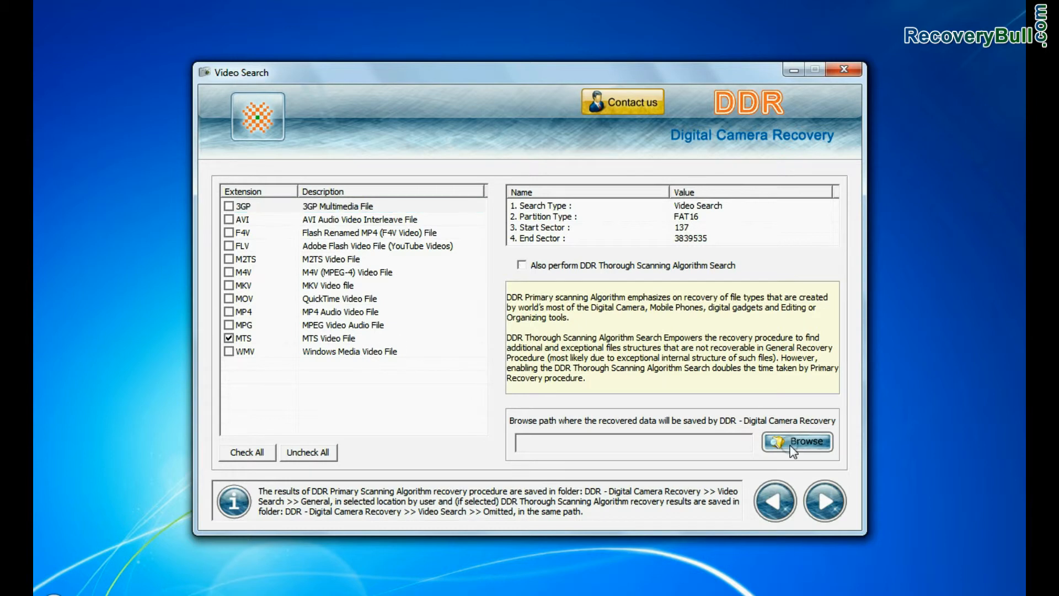
click(797, 441)
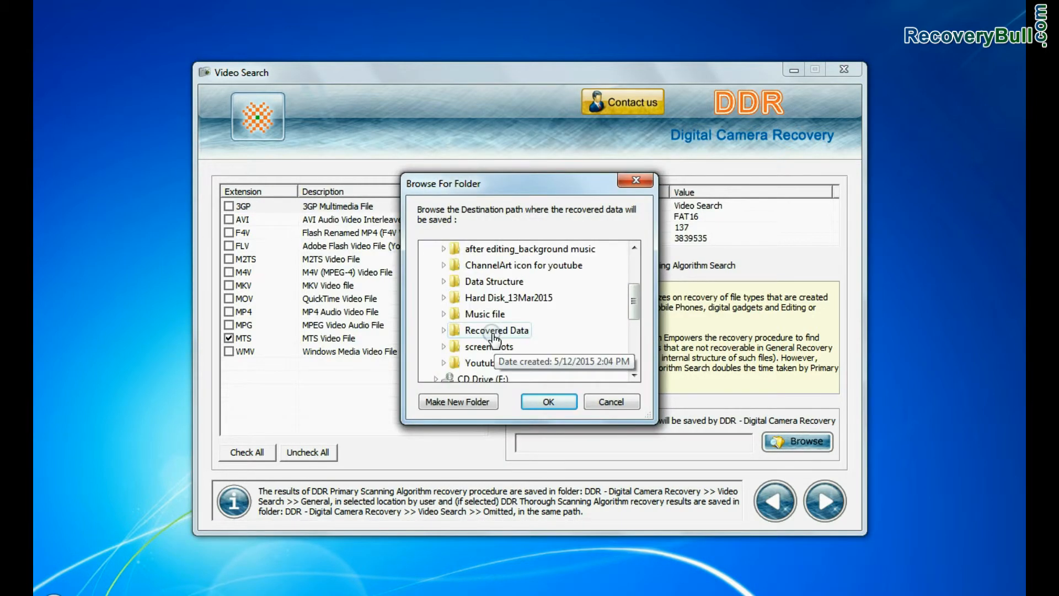
click(548, 401)
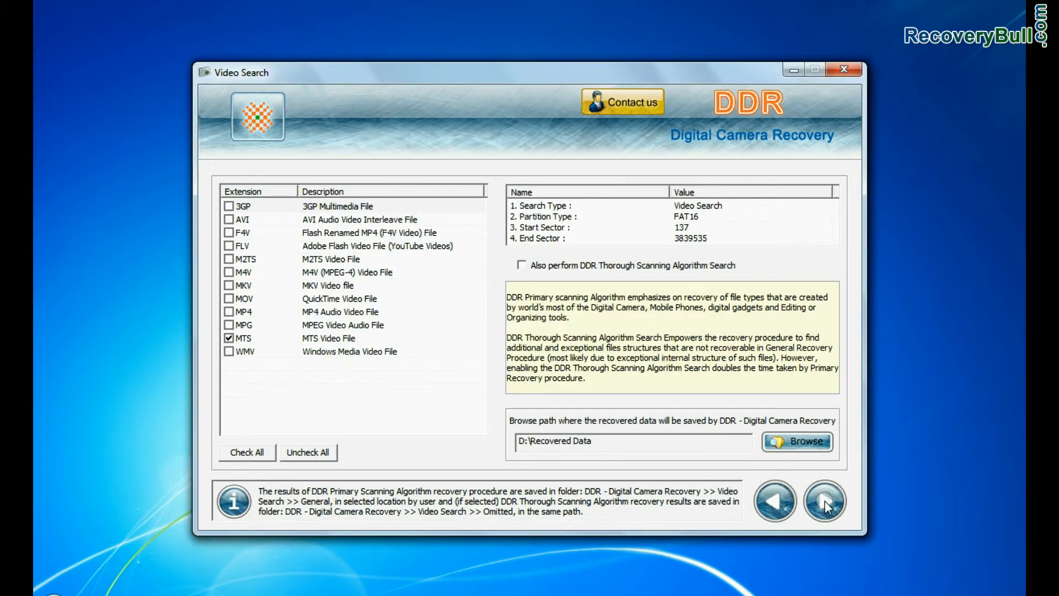
click(824, 501)
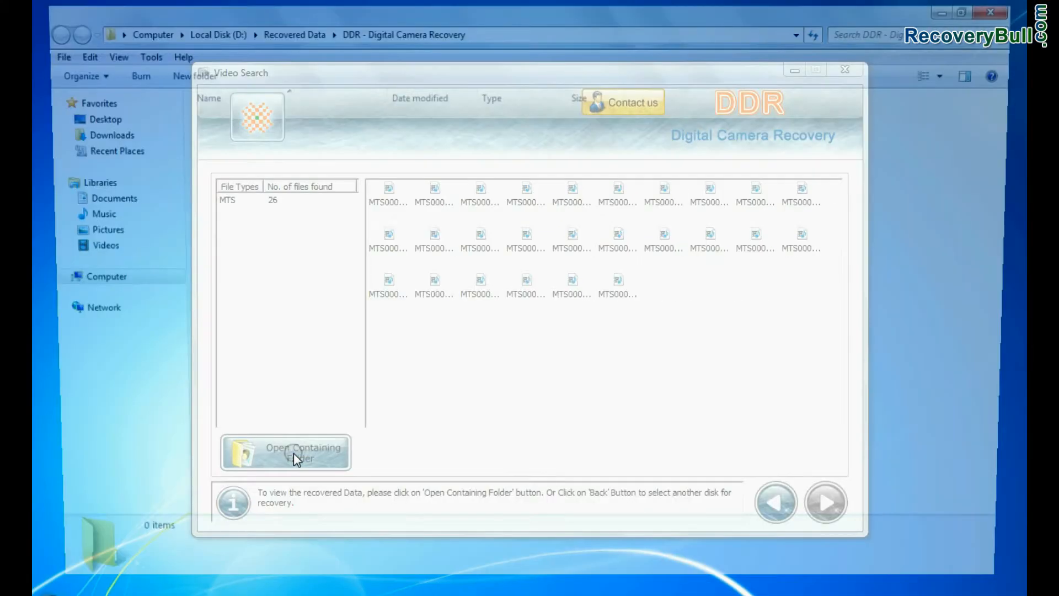
click(285, 453)
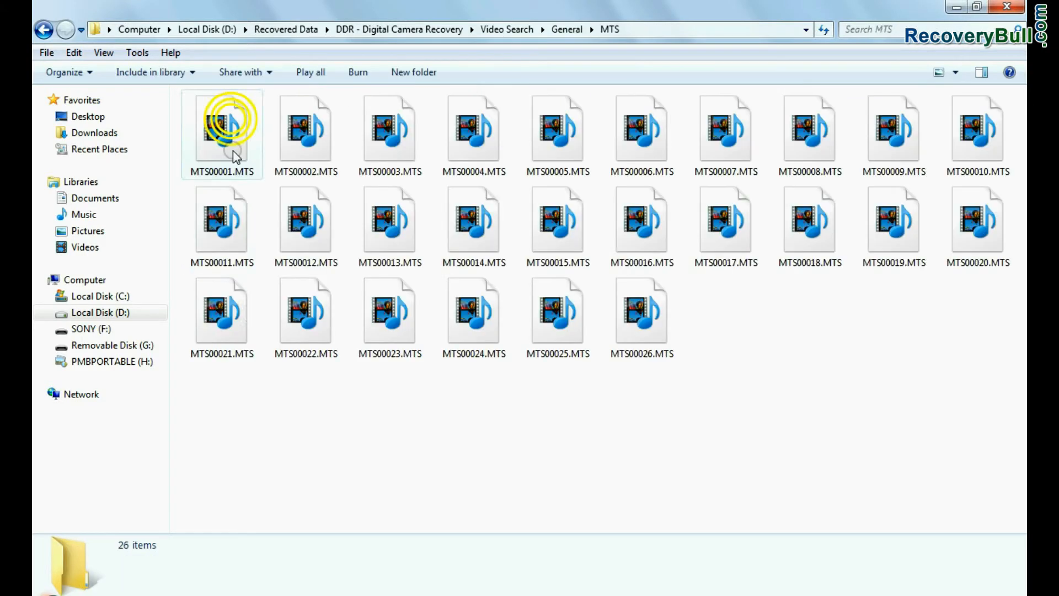